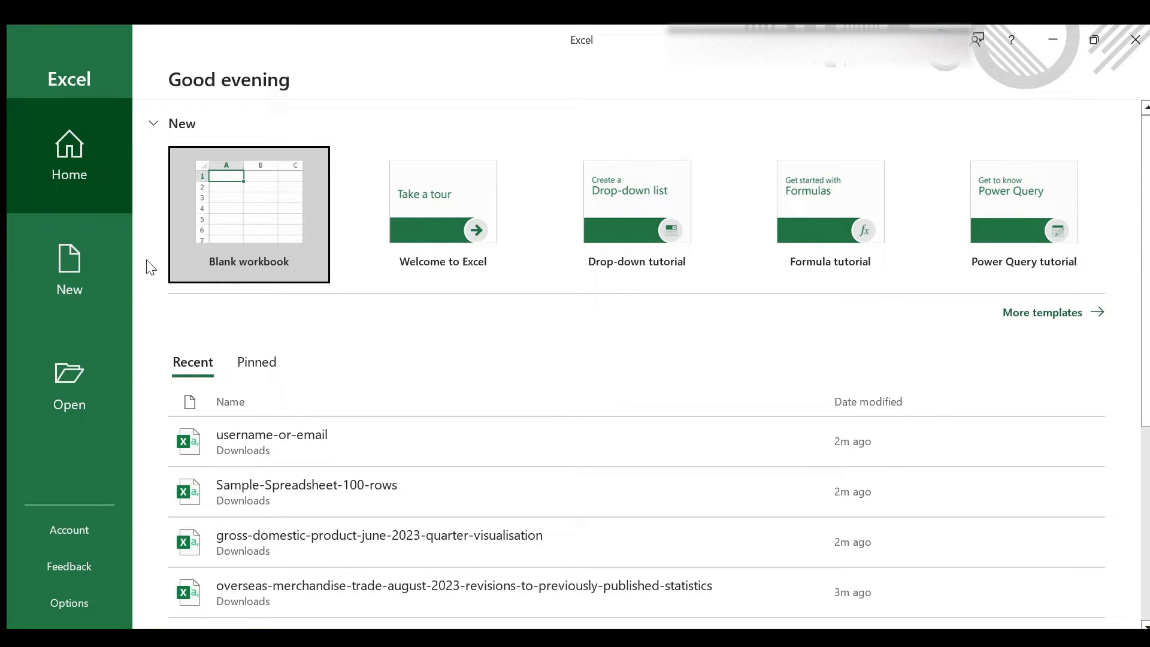
mouse_move(247, 224)
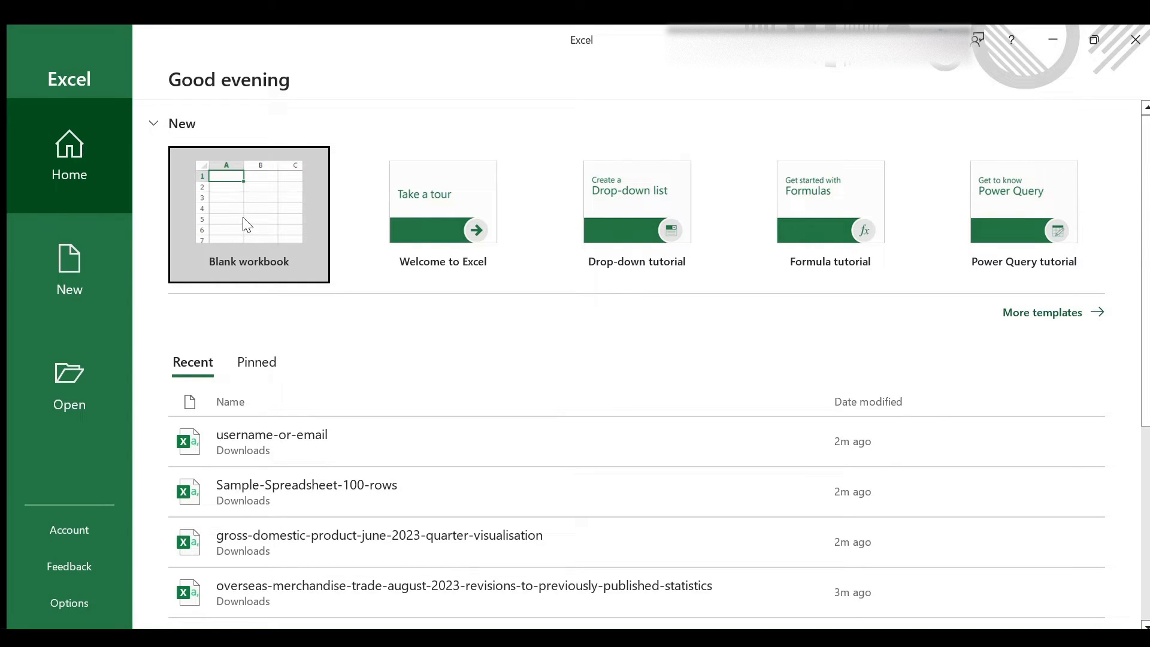
Create a new blank workbook, Book1, from the Excel start screen.
click(249, 215)
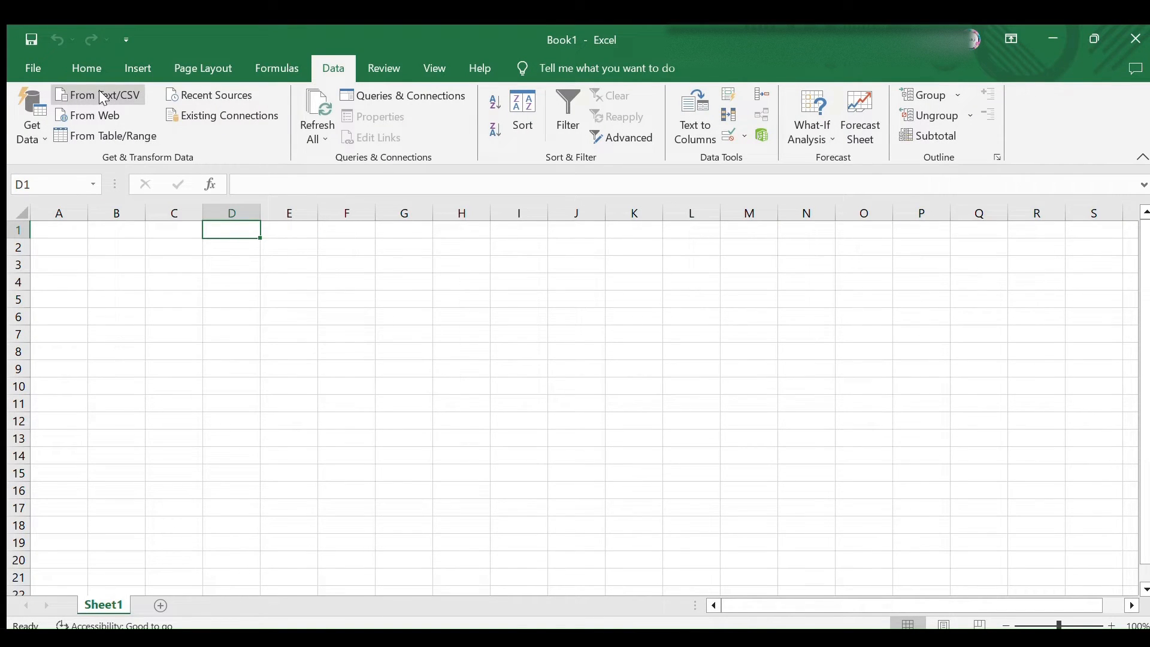
Start a From Text/CSV import from the Data tab.
click(103, 96)
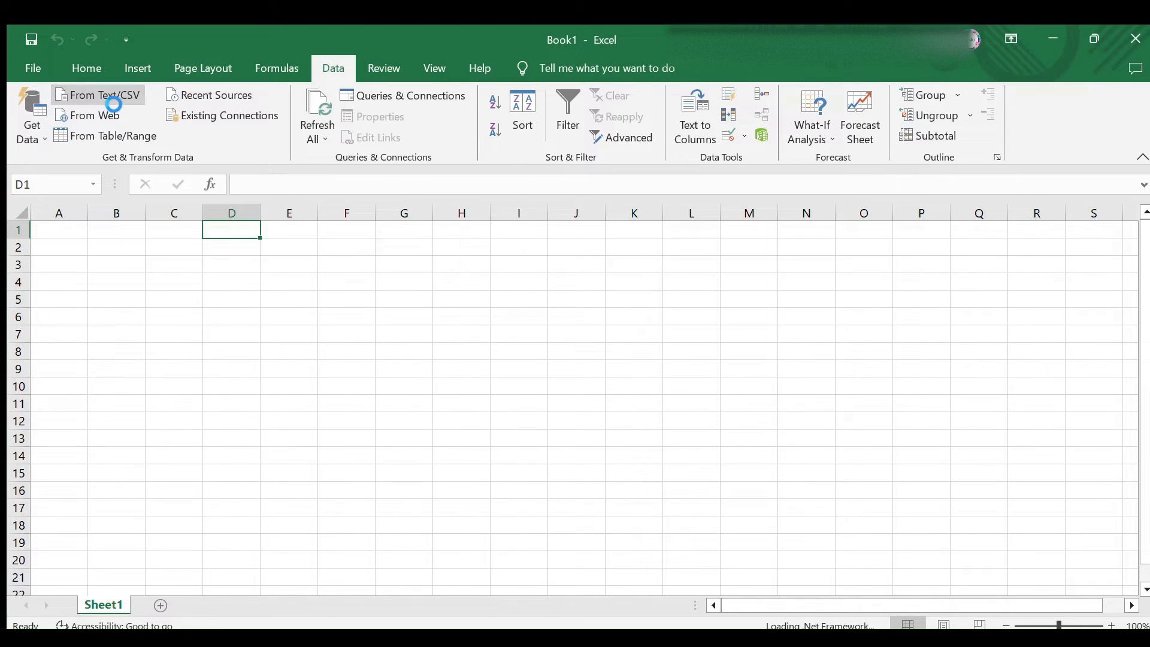
click(102, 94)
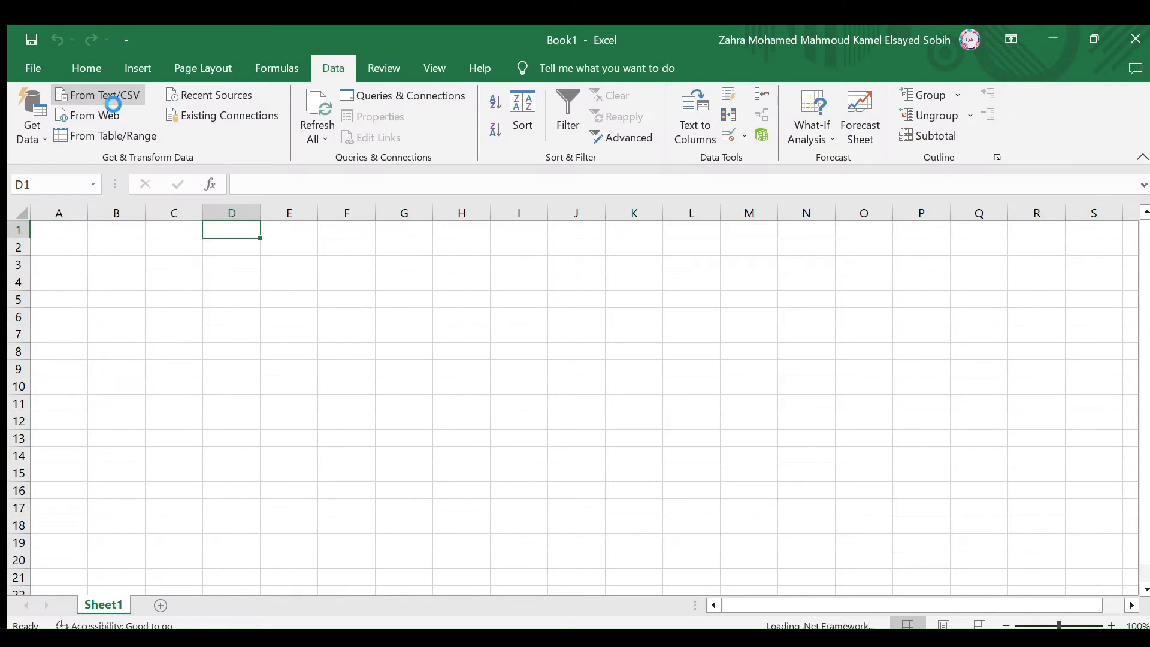
click(104, 95)
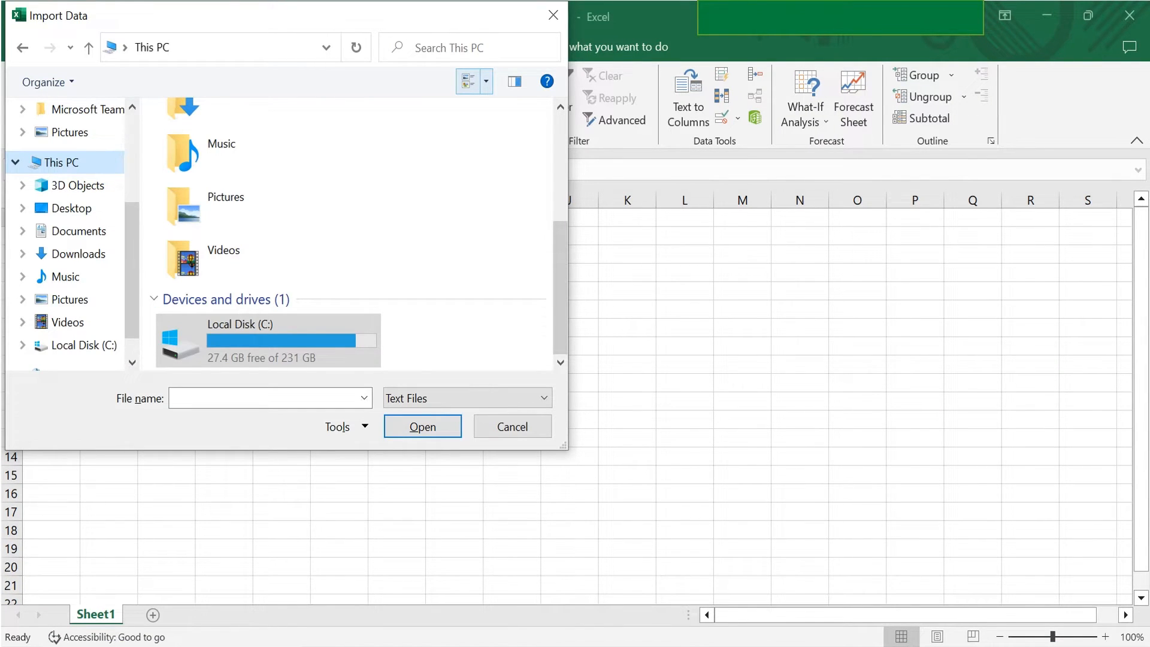
Choose the overseas merchandise trade .txt file from Downloads for import.
click(80, 239)
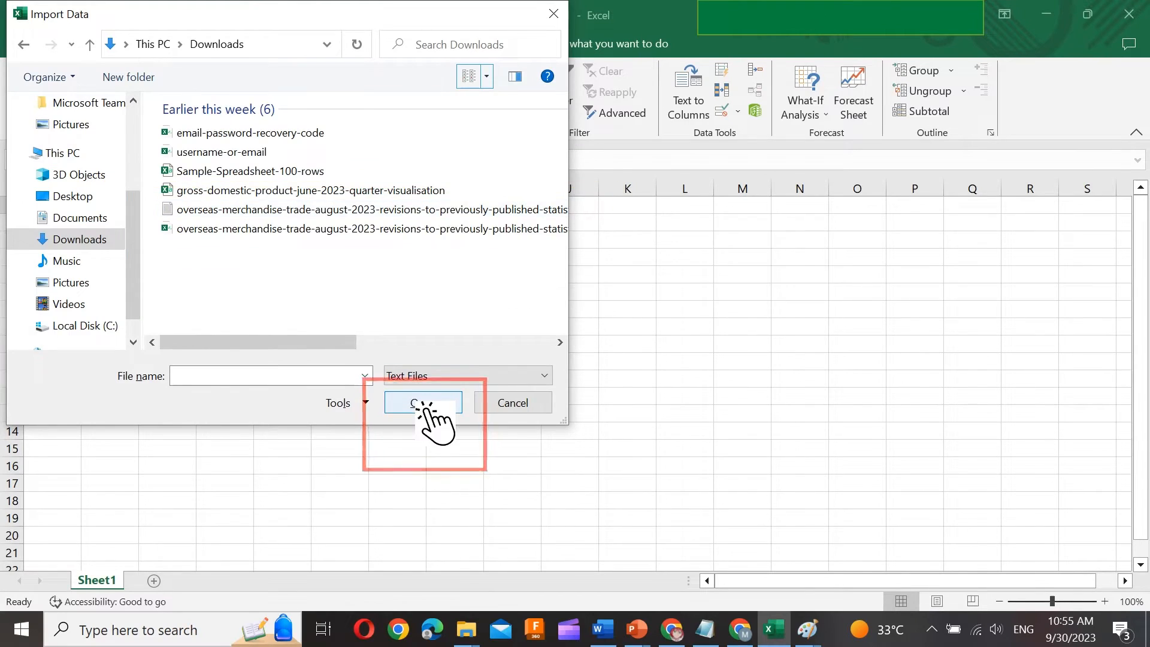
click(422, 402)
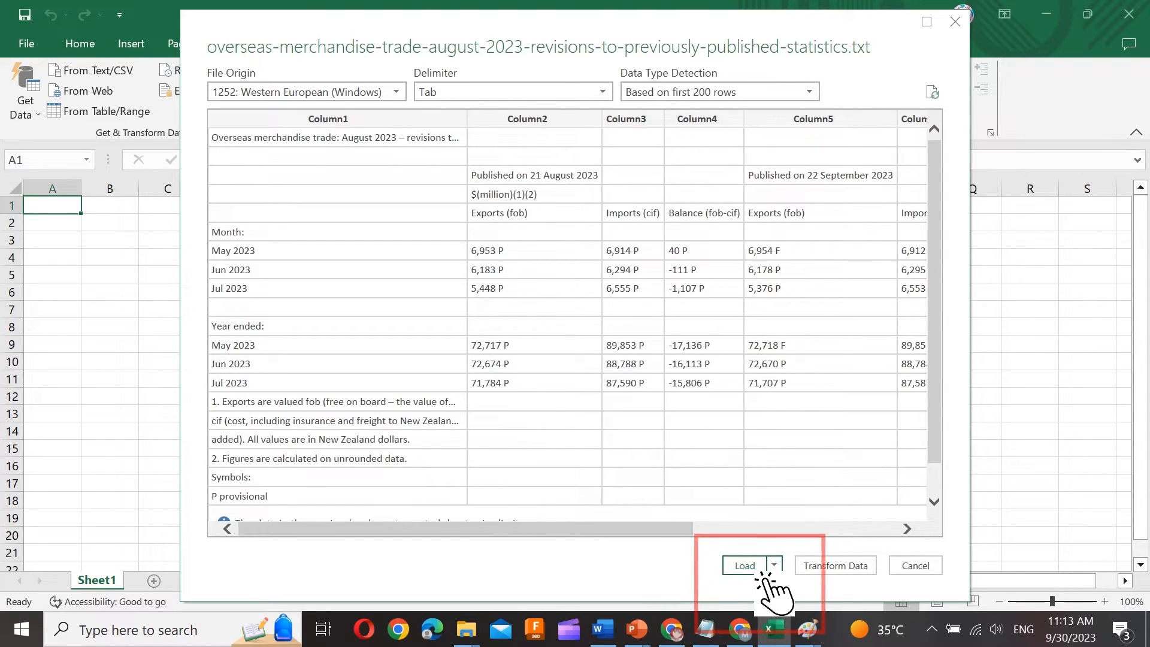
Load the tab-delimited trade data preview into a new sheet as a table.
click(744, 565)
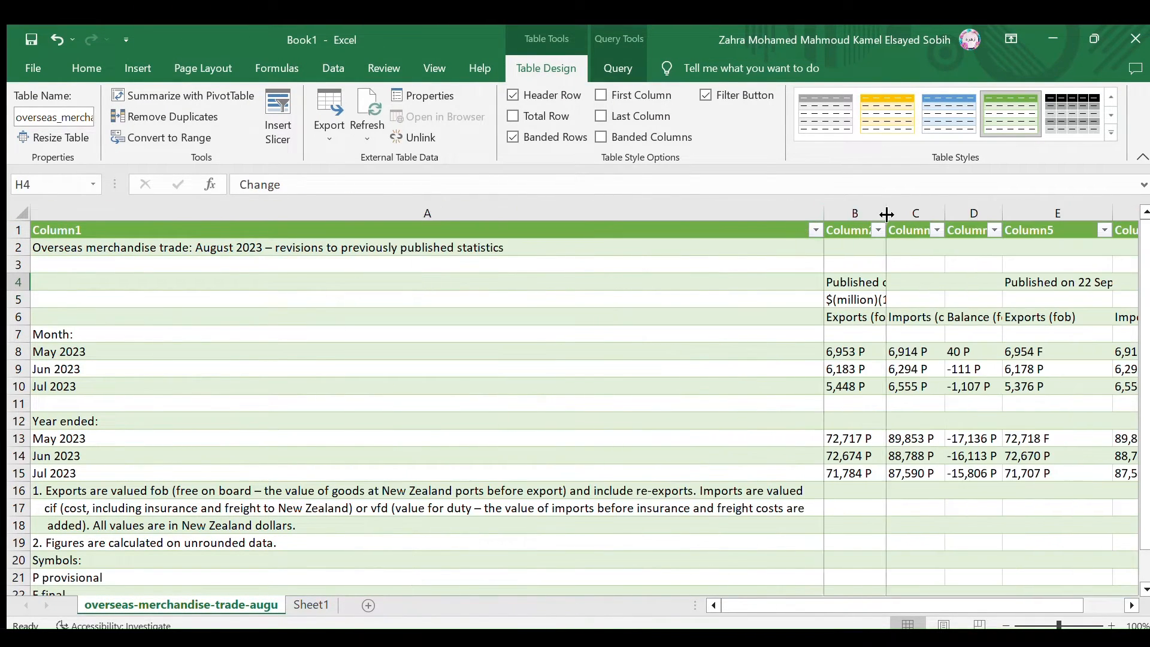
Apply the Currency number format to the May 2023 cell through Format Cells.
scroll(right, 3)
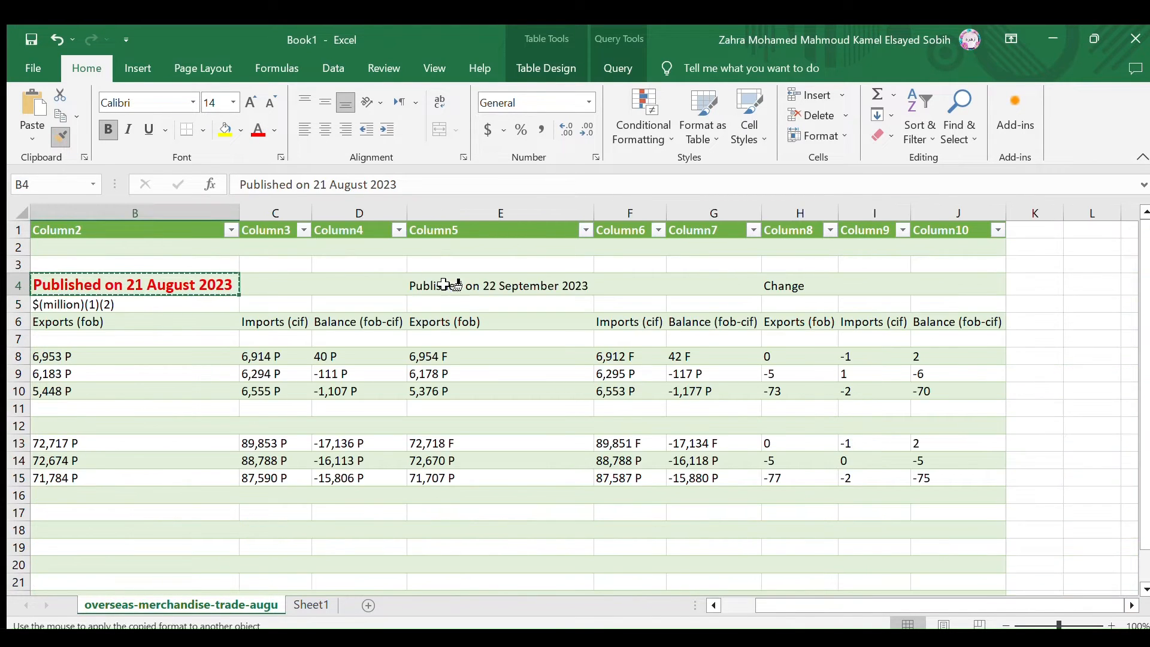
right_click(52, 331)
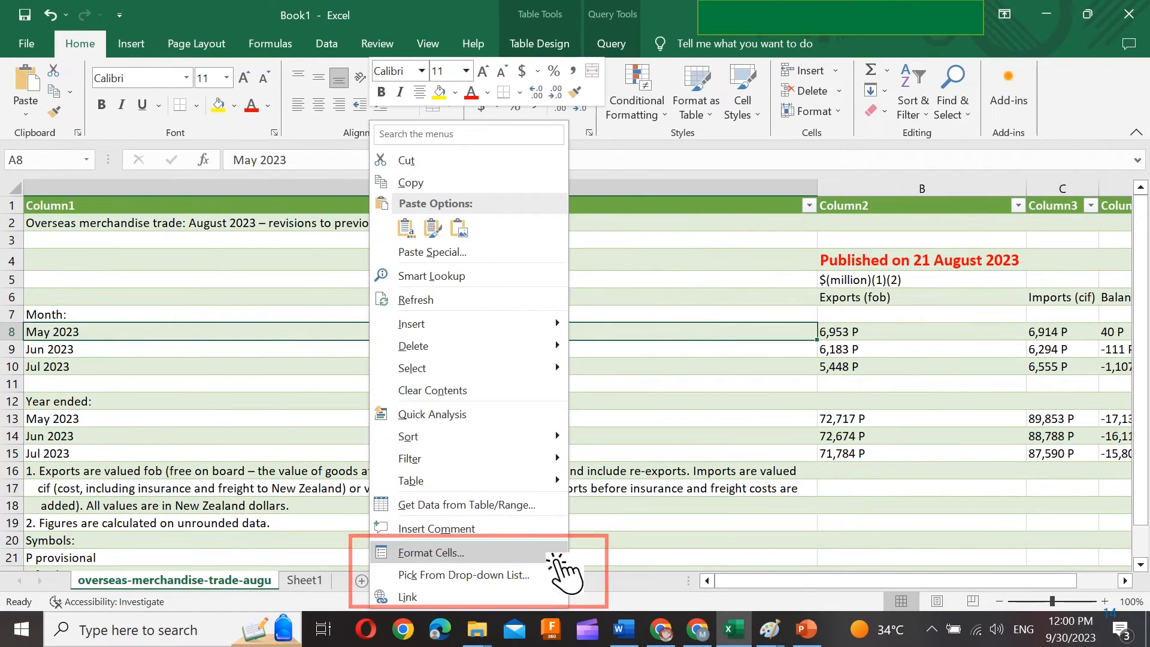
click(430, 552)
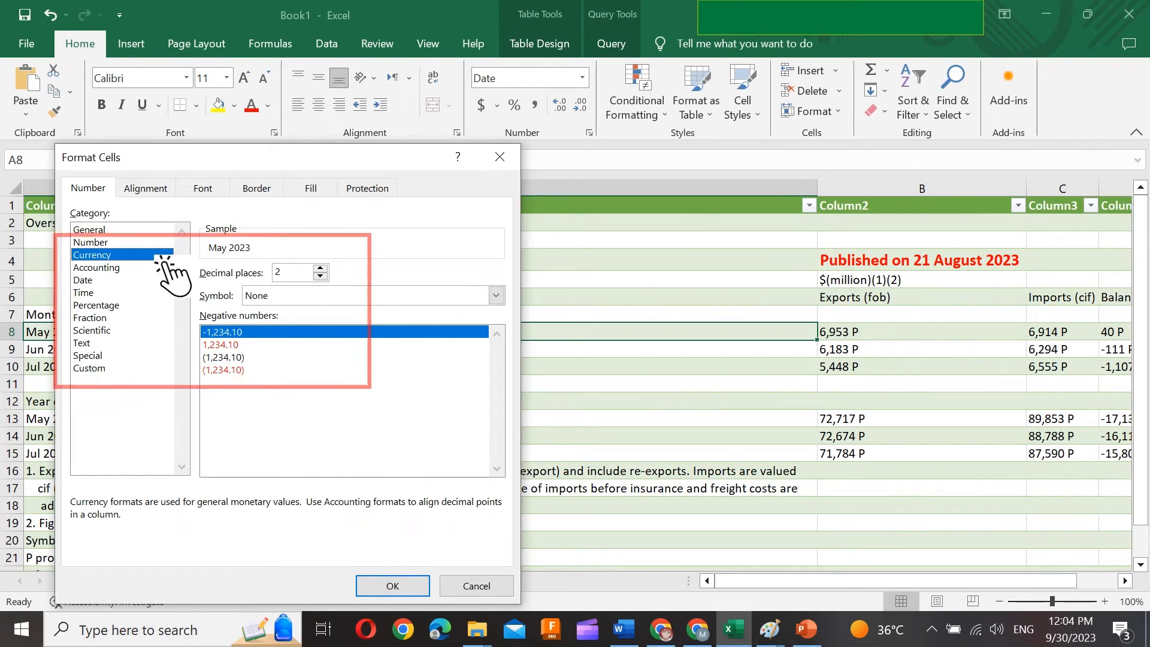
click(82, 280)
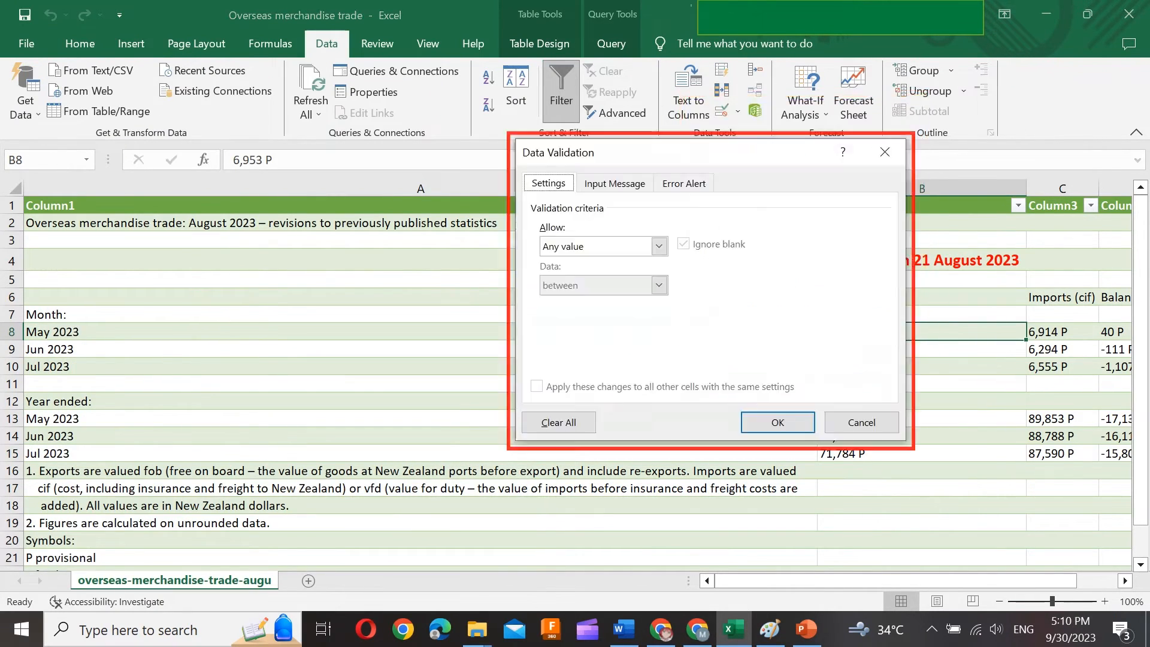
click(657, 245)
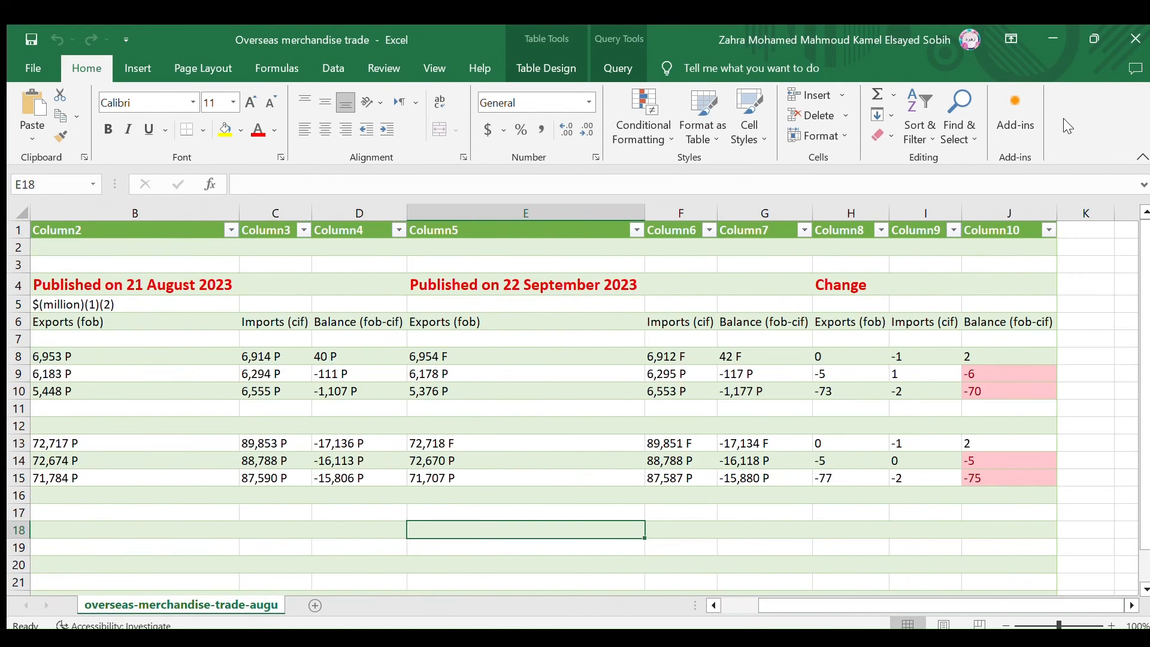
Save the Overseas merchandise trade workbook from the Quick Access Toolbar.
click(333, 67)
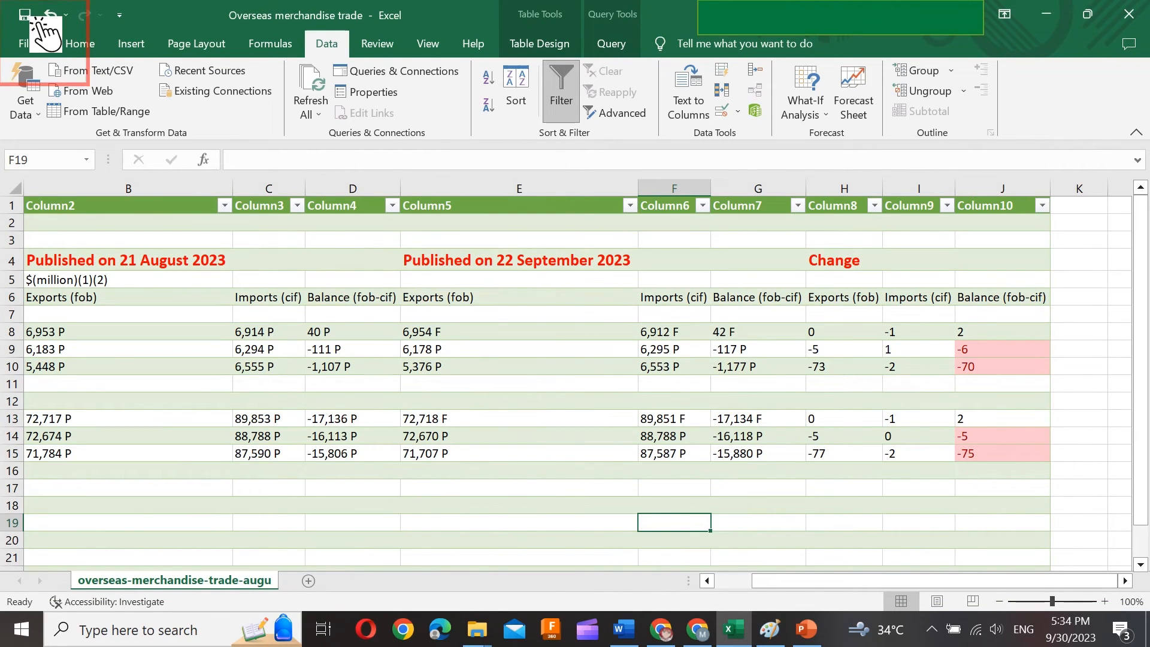